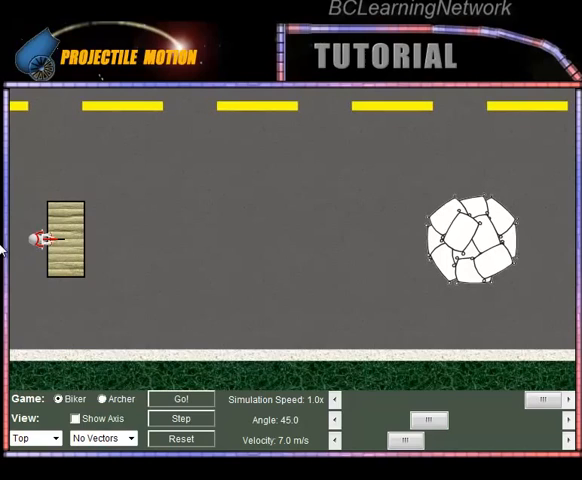
Step: Launch the motorbike off the ramp at 45 degrees and 7.0 m/s toward the boulder
{"action": "left_click", "coordinate": [180, 400]}
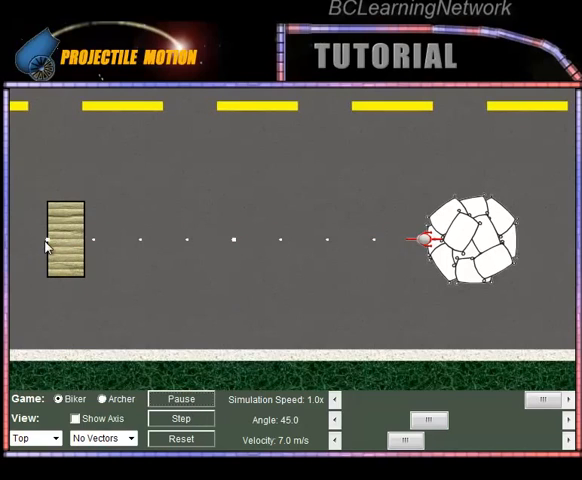
{"action": "mouse_move", "coordinate": [142, 244]}
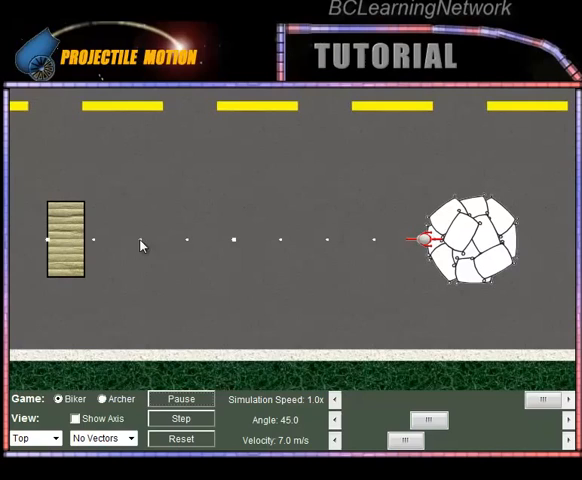
{"action": "mouse_move", "coordinate": [324, 244]}
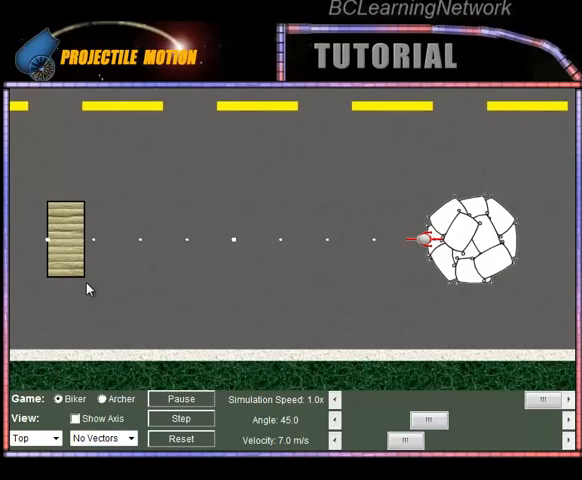
{"action": "mouse_move", "coordinate": [114, 274]}
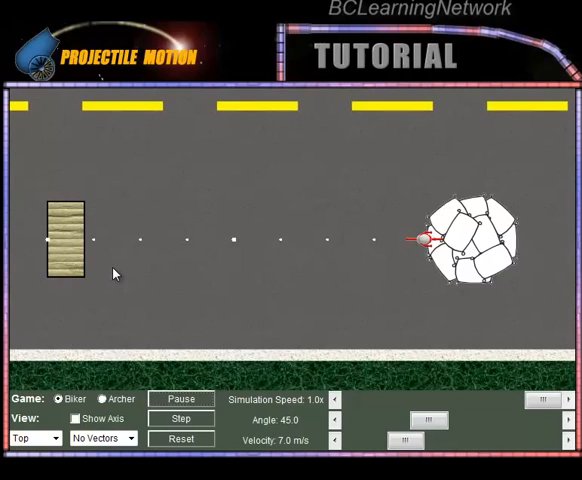
{"action": "mouse_move", "coordinate": [176, 264]}
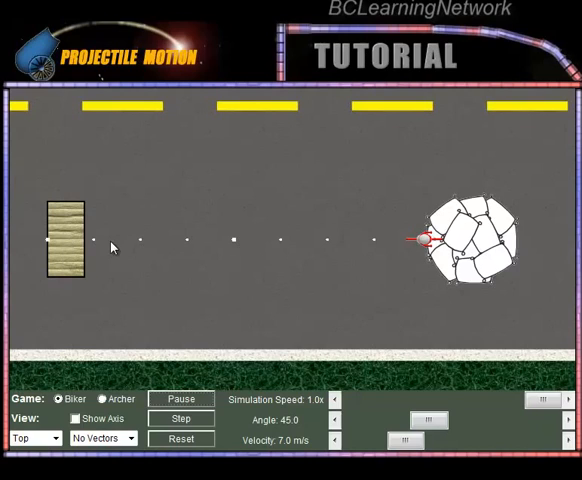
{"action": "mouse_move", "coordinate": [238, 268]}
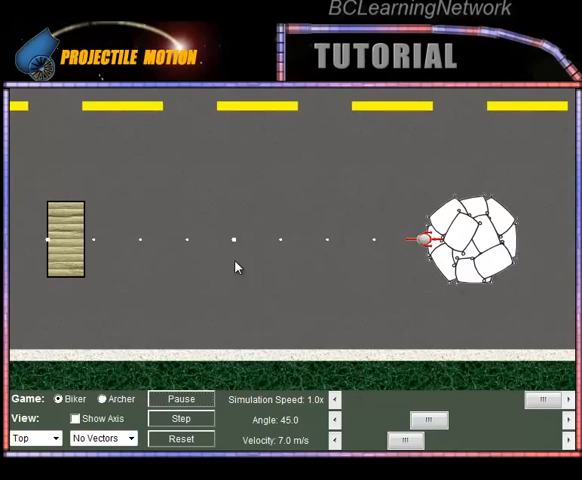
{"action": "mouse_move", "coordinate": [140, 268]}
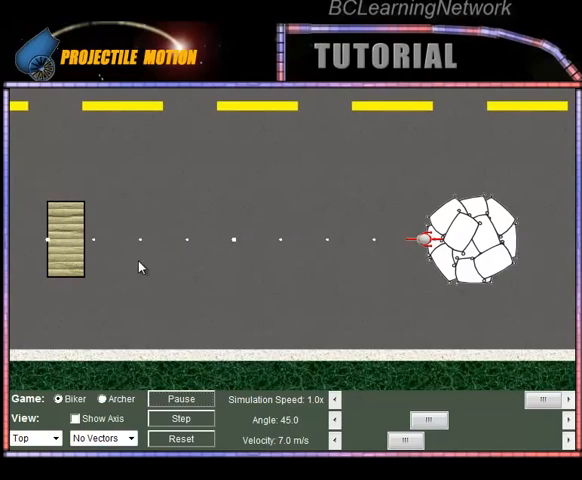
Step: Replay the 45-degree, 7.0 m/s jump frame by frame until the bike reaches the boulder
{"action": "left_click", "coordinate": [180, 440]}
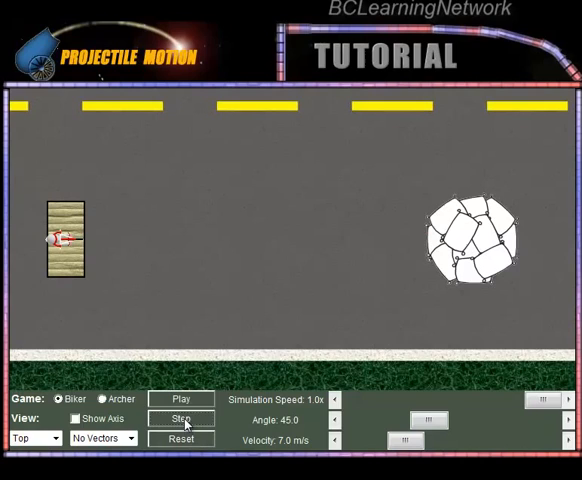
{"action": "left_click", "coordinate": [180, 420]}
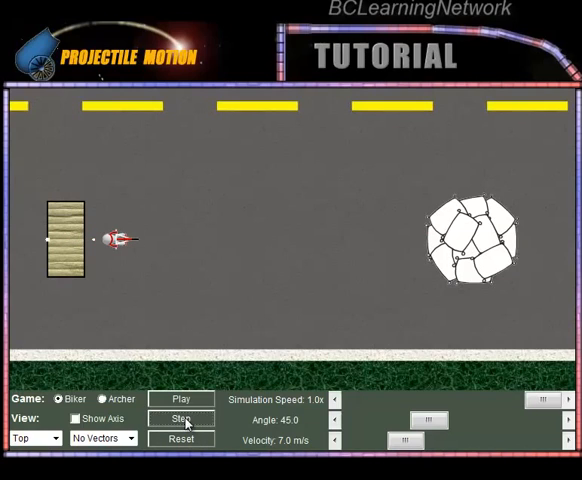
{"action": "left_click", "coordinate": [180, 418]}
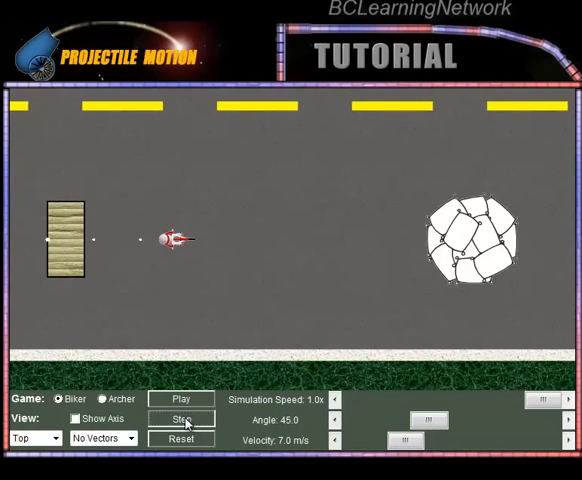
{"action": "left_click", "coordinate": [182, 420]}
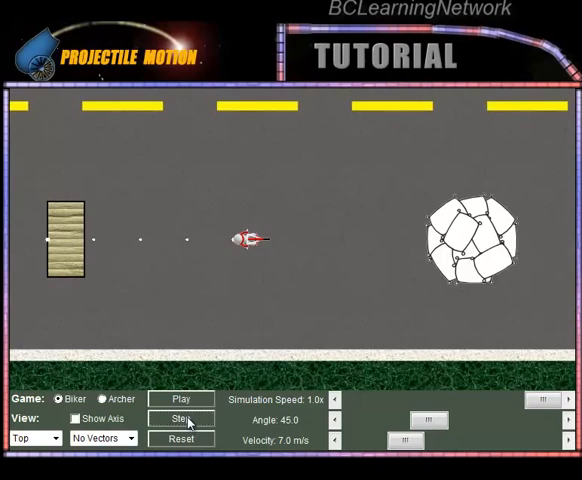
{"action": "left_click", "coordinate": [180, 420]}
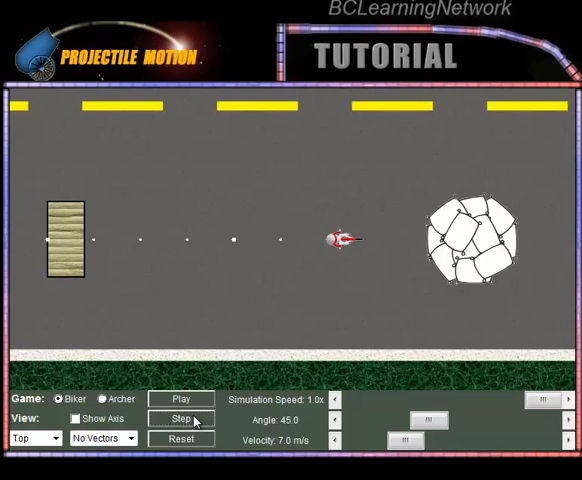
{"action": "left_click", "coordinate": [180, 420]}
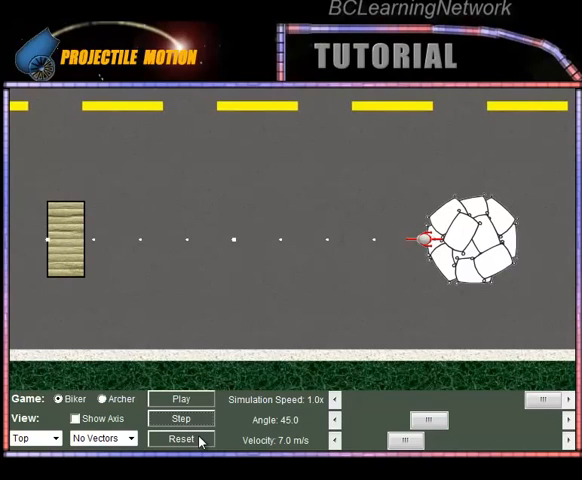
Step: Return the bike to the ramp and lower the simulation speed to 0.28x
{"action": "left_click", "coordinate": [180, 440]}
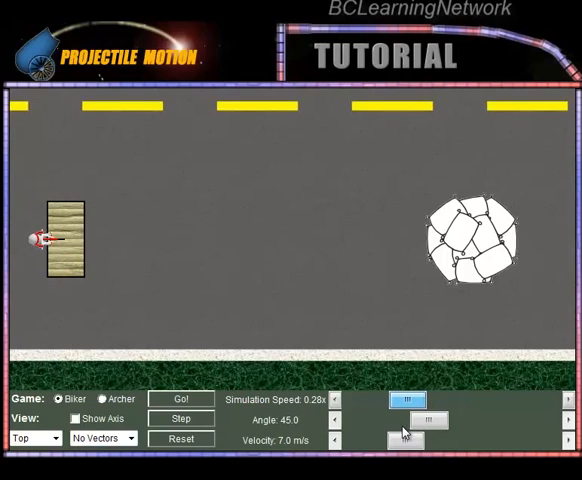
{"action": "left_click", "coordinate": [180, 400]}
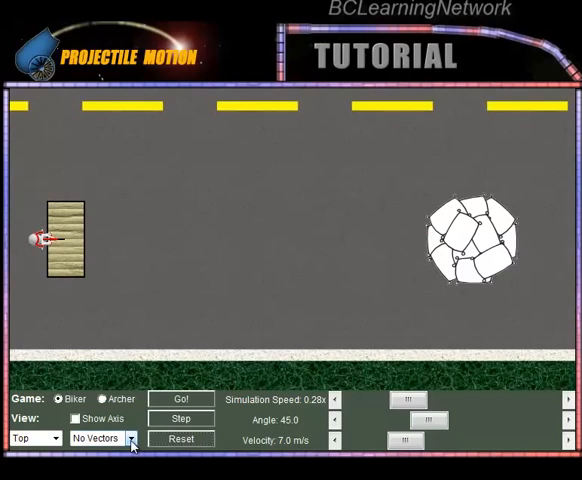
Step: Show the velocity vector and advance one frame so it reads 4.94 m/s off the ramp
{"action": "left_click", "coordinate": [100, 438]}
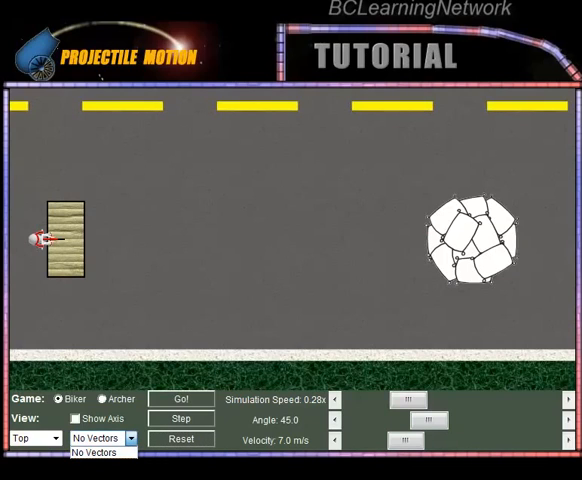
{"action": "left_click", "coordinate": [96, 452]}
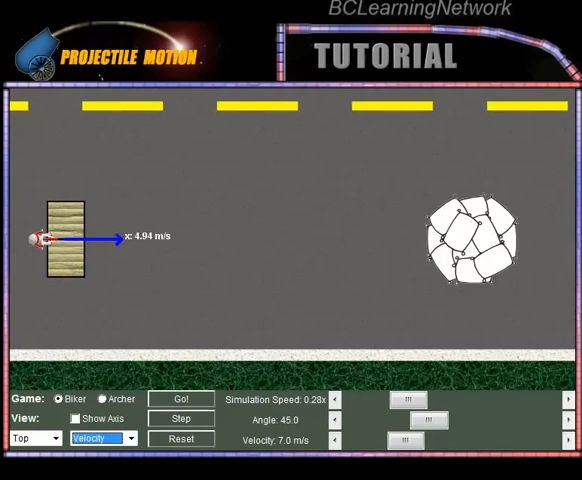
{"action": "mouse_move", "coordinate": [88, 270]}
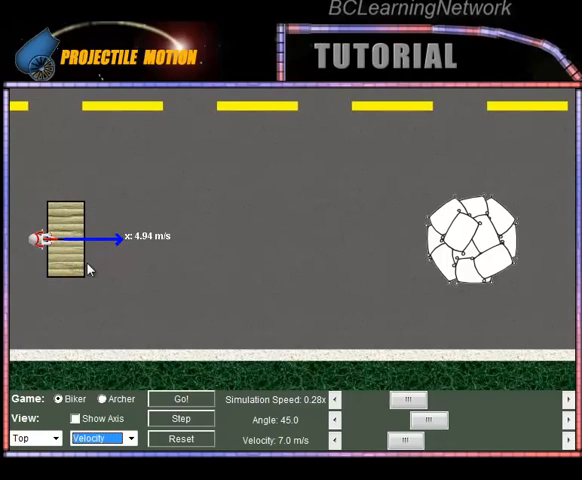
{"action": "mouse_move", "coordinate": [184, 250]}
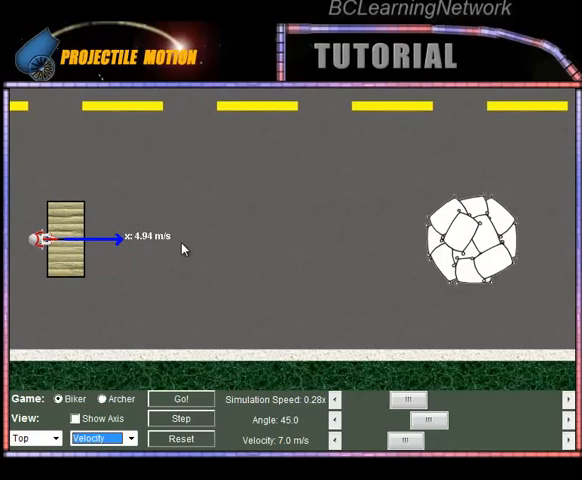
{"action": "mouse_move", "coordinate": [144, 248]}
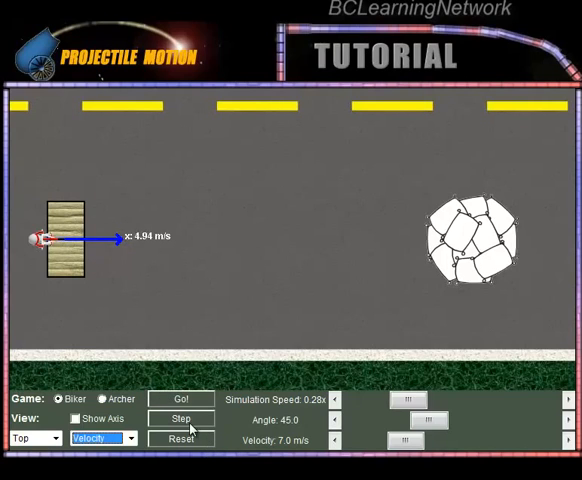
{"action": "left_click", "coordinate": [180, 400]}
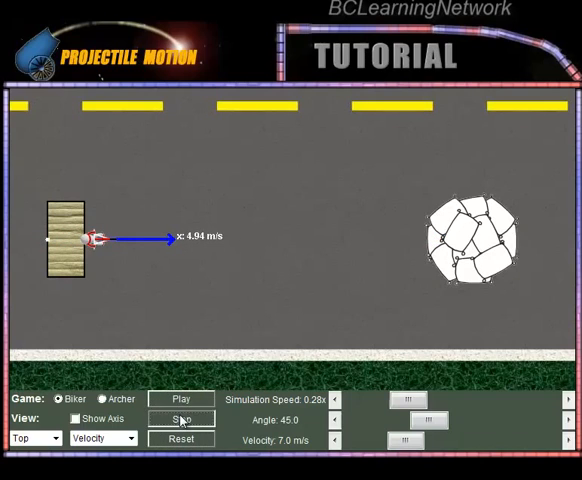
Step: Advance the bike further along its path, midway to the boulder at 4.94 m/s
{"action": "left_click", "coordinate": [180, 400]}
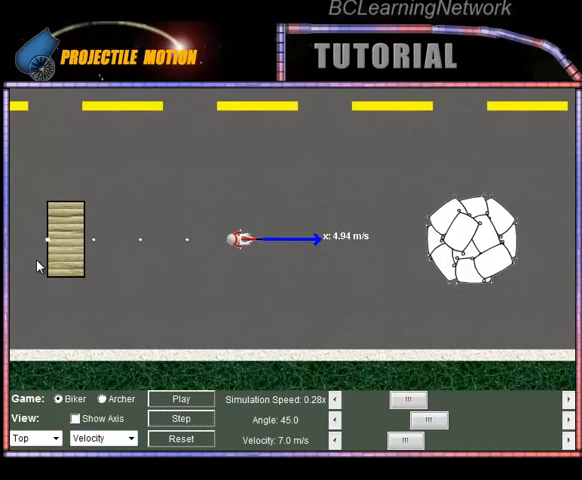
{"action": "mouse_move", "coordinate": [360, 300]}
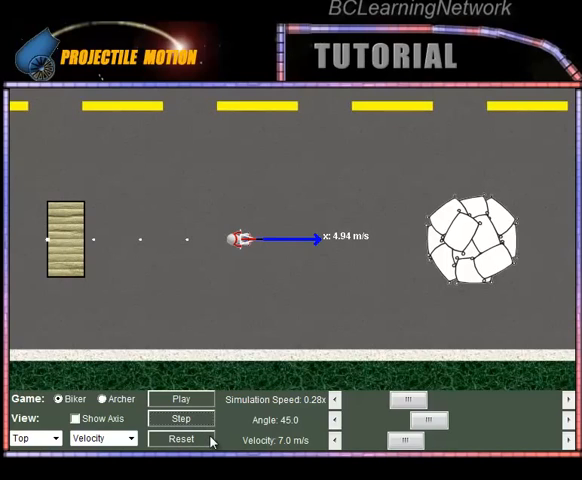
{"action": "mouse_move", "coordinate": [212, 442]}
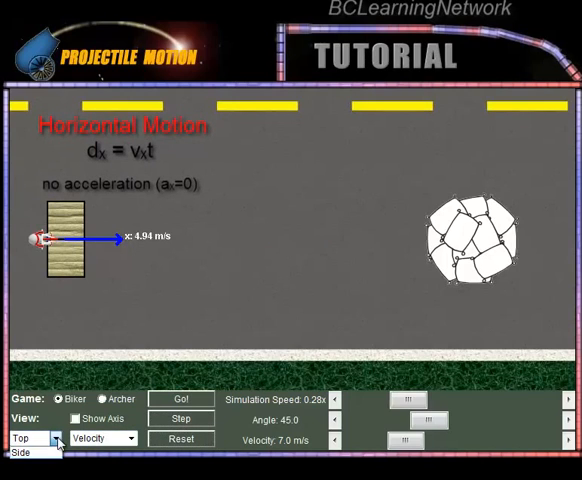
Step: Switch the jump view and set the vector display to No Vectors
{"action": "left_click", "coordinate": [30, 438]}
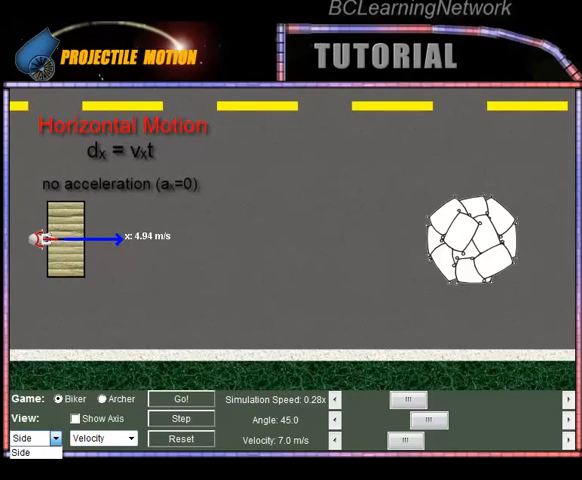
{"action": "left_click", "coordinate": [36, 438]}
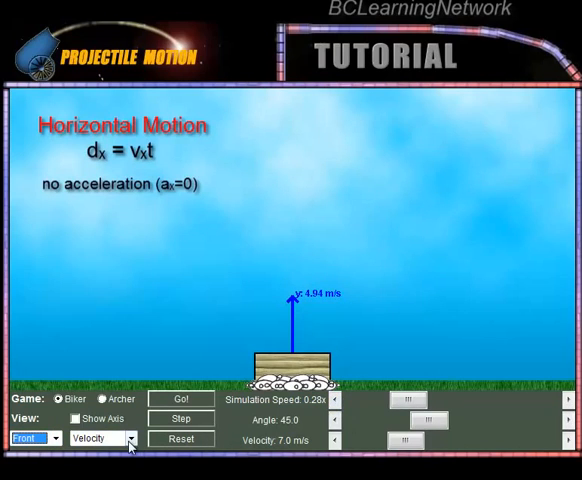
{"action": "left_click", "coordinate": [96, 438]}
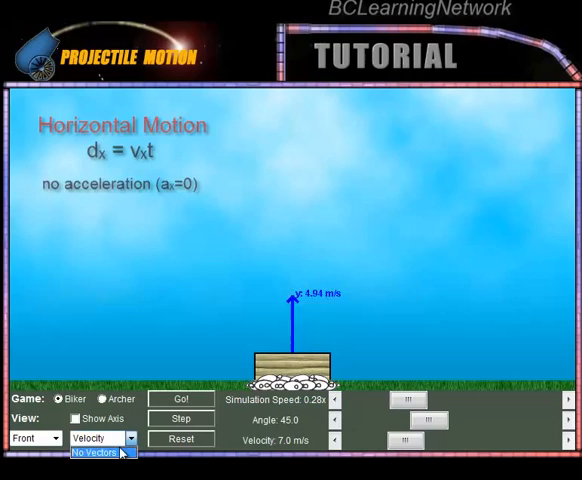
{"action": "left_click", "coordinate": [96, 452]}
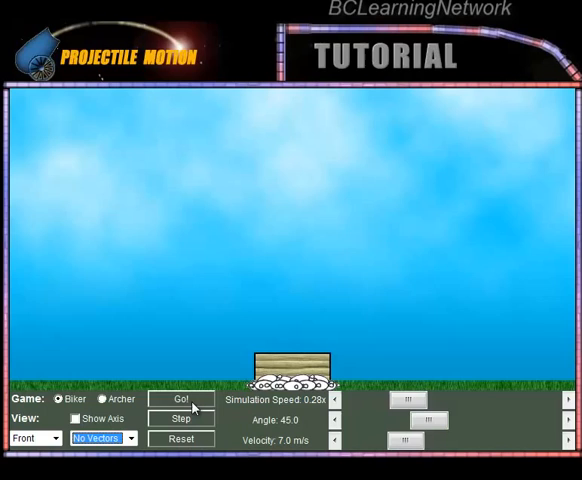
Step: Advance the launch one frame so the bike just lifts off the ramp, then pause
{"action": "left_click", "coordinate": [180, 400]}
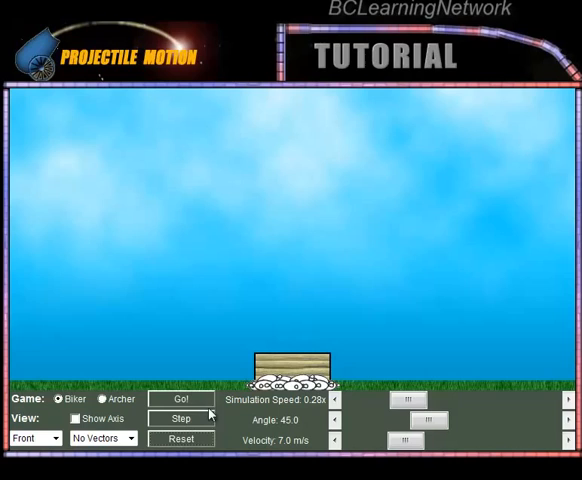
{"action": "left_click", "coordinate": [180, 400]}
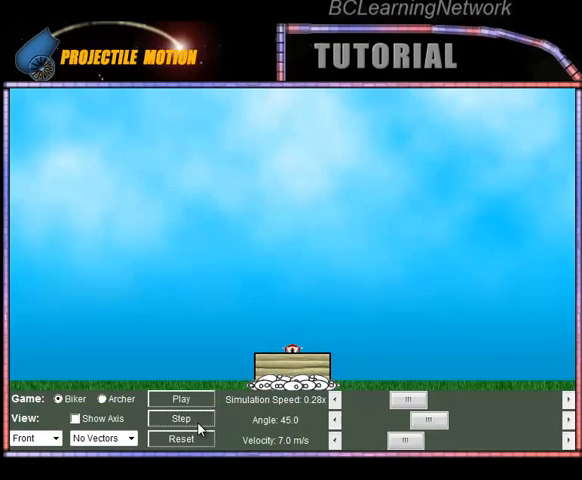
Step: Step the bike up and back down to the ramp, leaving a vertical dotted trail
{"action": "left_click", "coordinate": [180, 418]}
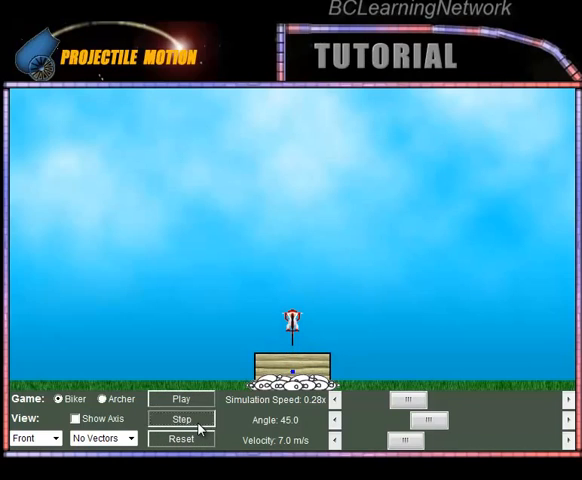
{"action": "left_click", "coordinate": [182, 420]}
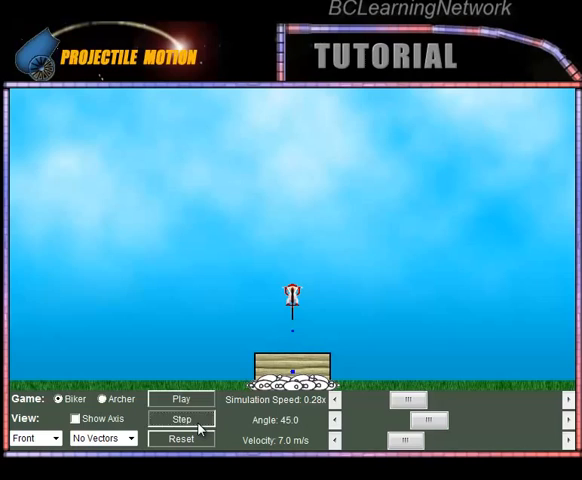
{"action": "left_click", "coordinate": [180, 418]}
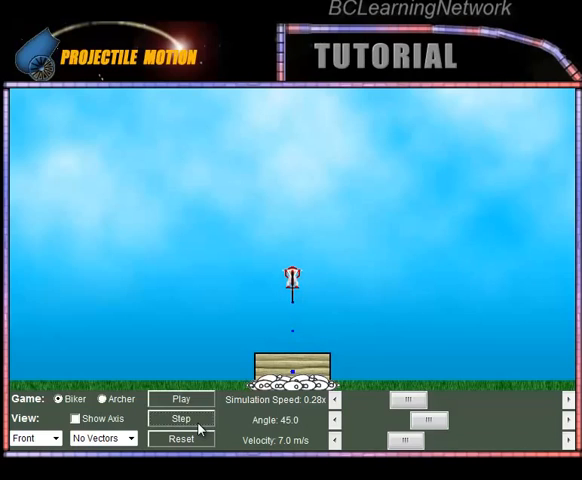
{"action": "left_click", "coordinate": [180, 418]}
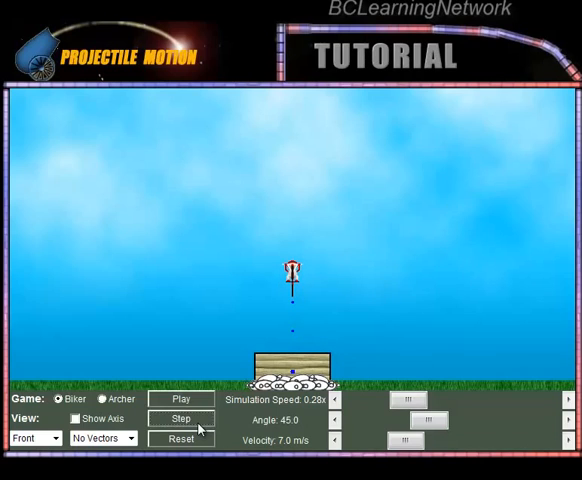
{"action": "left_click", "coordinate": [180, 416]}
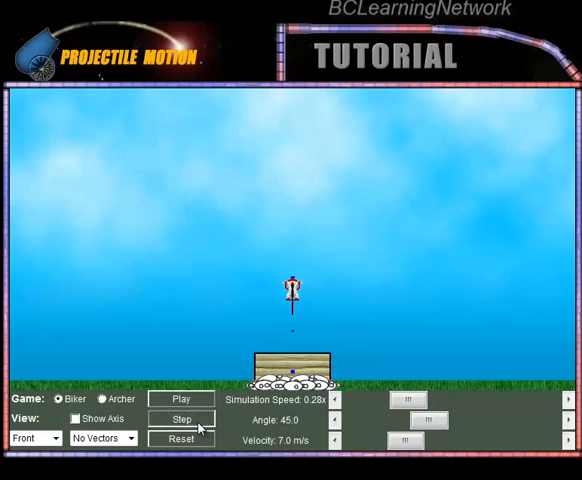
{"action": "left_click", "coordinate": [180, 418]}
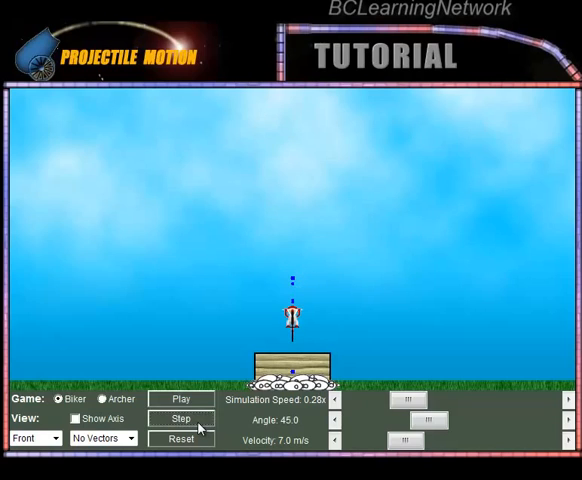
{"action": "left_click", "coordinate": [180, 418]}
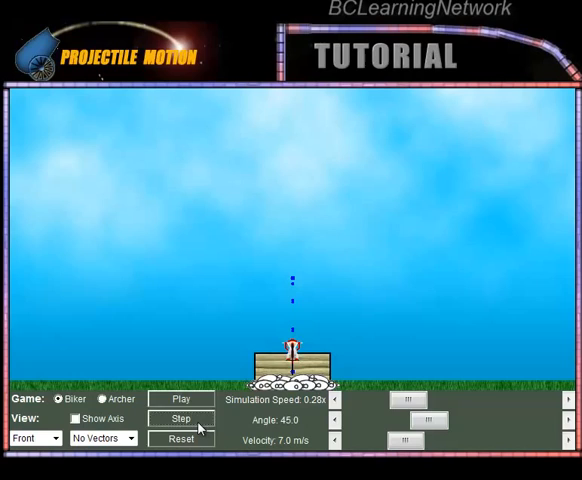
{"action": "left_click", "coordinate": [180, 418]}
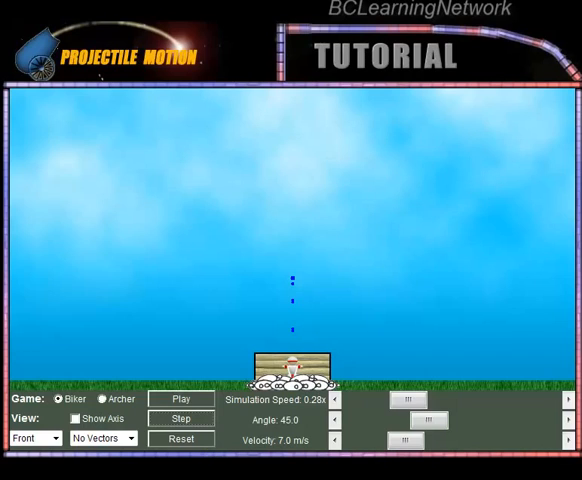
Step: Reset the jump, show velocity vectors, and advance one frame above the ramp
{"action": "left_click", "coordinate": [180, 400]}
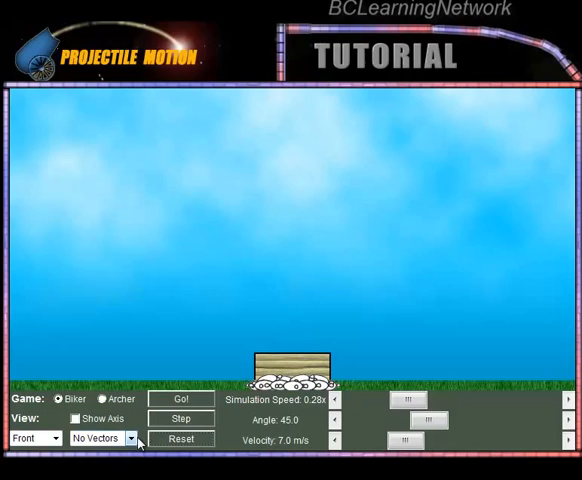
{"action": "left_click", "coordinate": [100, 438]}
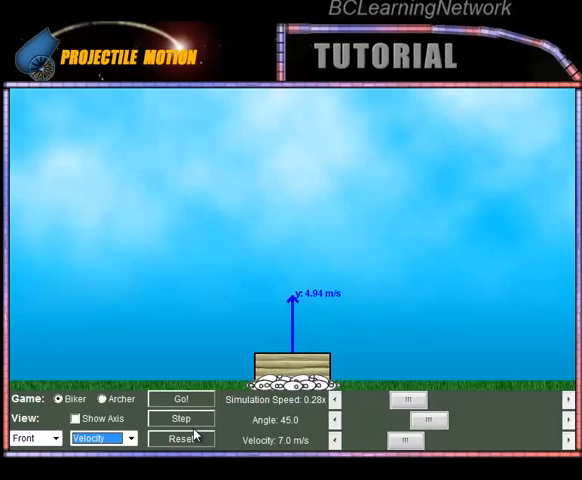
{"action": "left_click", "coordinate": [180, 400]}
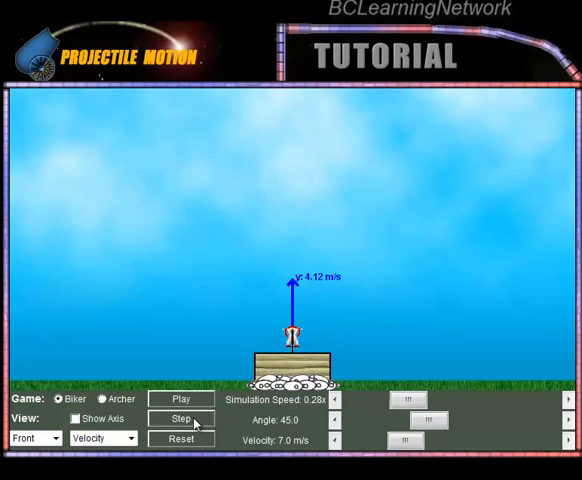
Step: Step the flight through its peak and back onto the ramp as the velocity arrow shrinks and reverses
{"action": "left_click", "coordinate": [180, 418]}
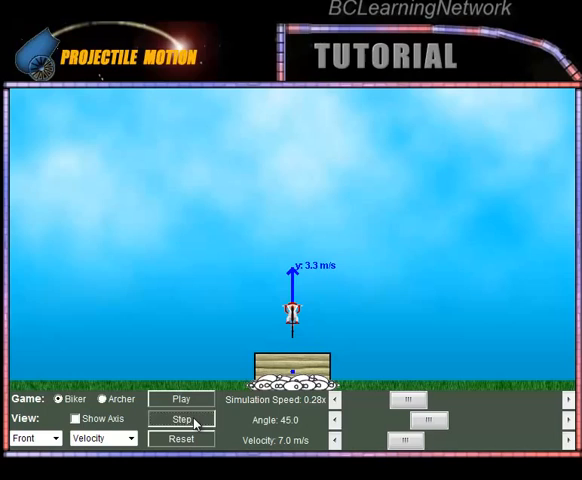
{"action": "left_click", "coordinate": [180, 418]}
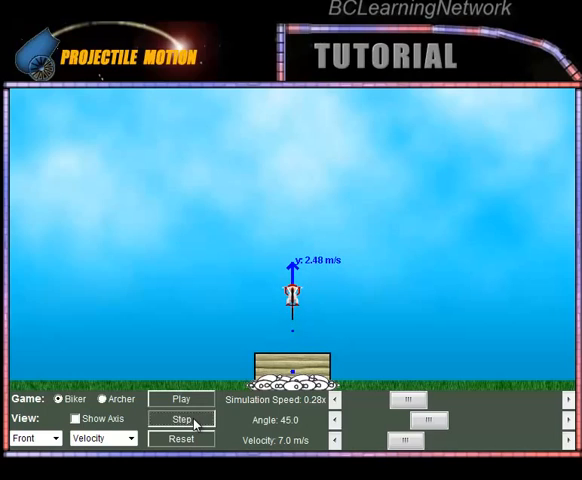
{"action": "left_click", "coordinate": [180, 418]}
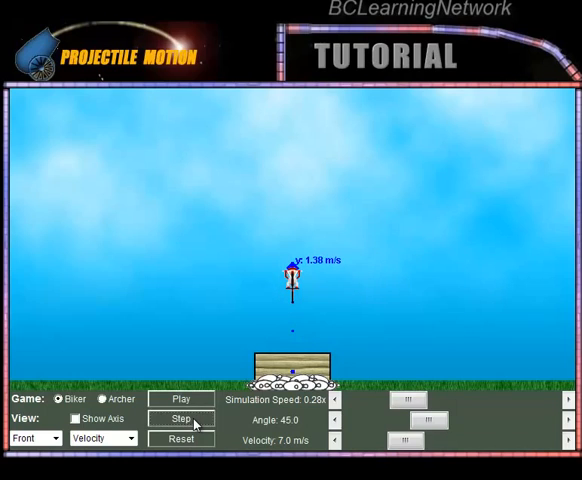
{"action": "left_click", "coordinate": [180, 418]}
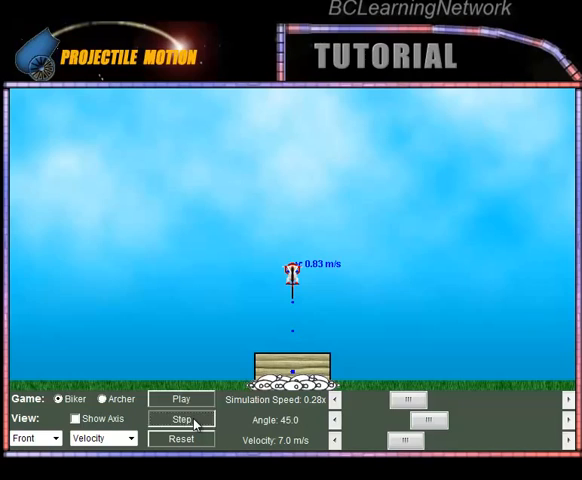
{"action": "left_click", "coordinate": [180, 418]}
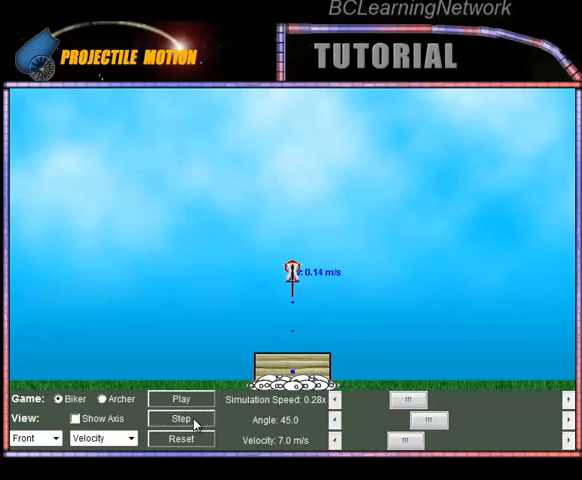
{"action": "left_click", "coordinate": [182, 418]}
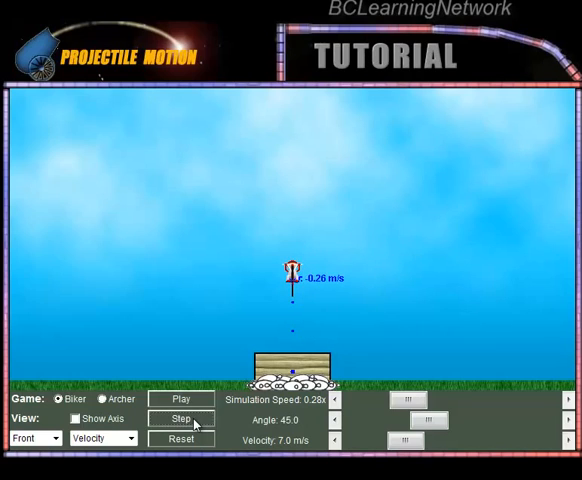
{"action": "left_click", "coordinate": [182, 418]}
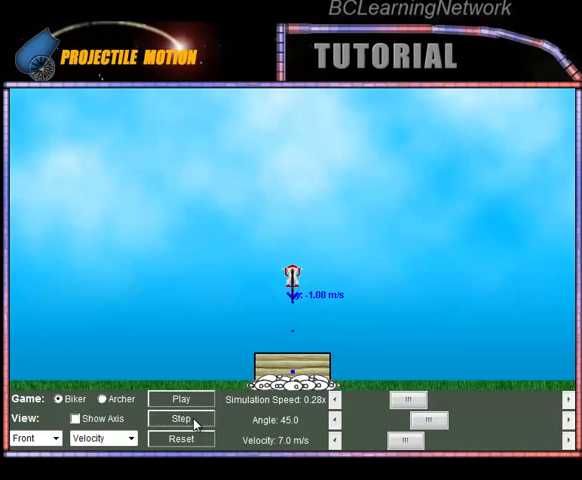
{"action": "left_click", "coordinate": [180, 416]}
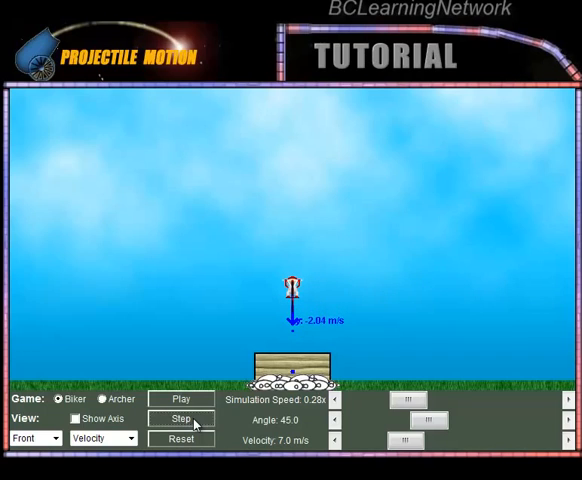
{"action": "left_click", "coordinate": [180, 416]}
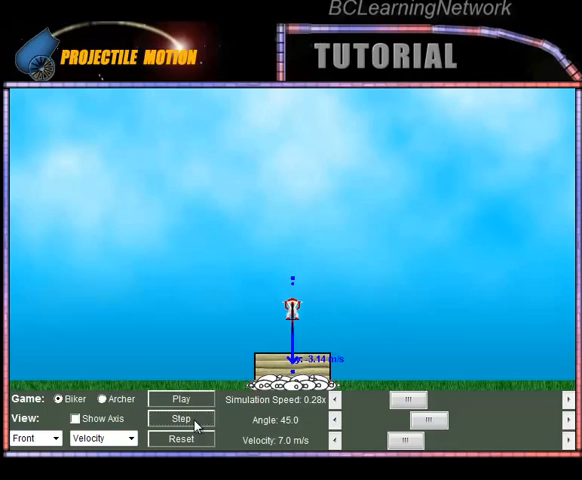
{"action": "left_click", "coordinate": [180, 416]}
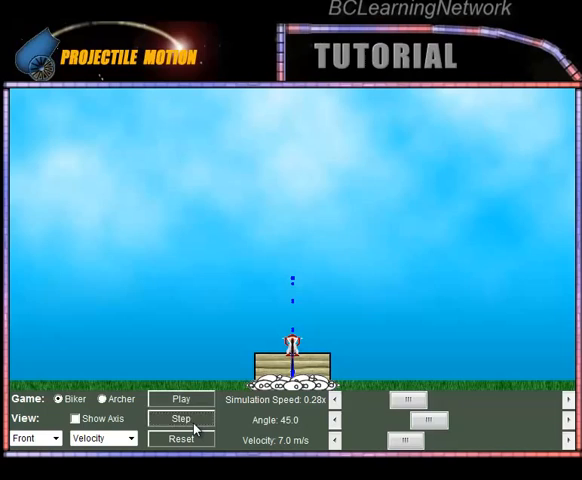
{"action": "left_click", "coordinate": [182, 418]}
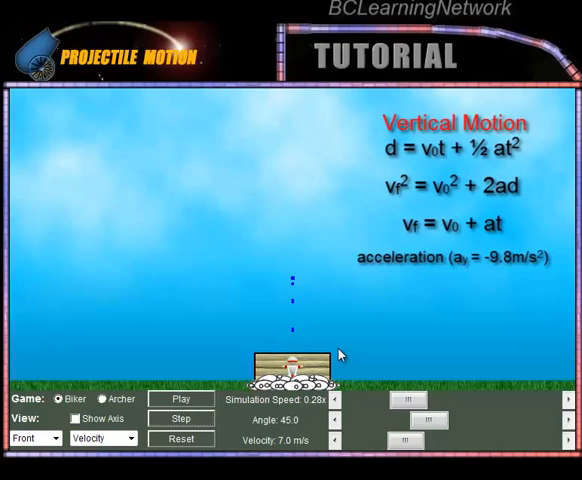
{"action": "mouse_move", "coordinate": [388, 364]}
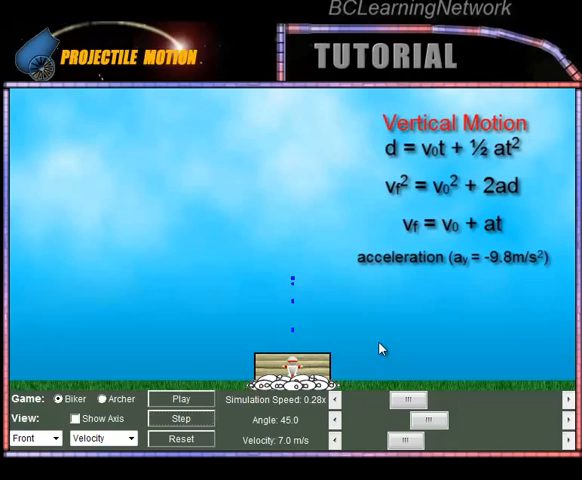
{"action": "mouse_move", "coordinate": [396, 312]}
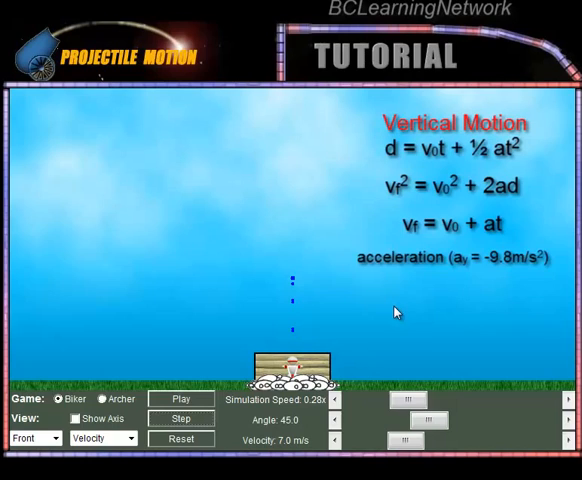
{"action": "mouse_move", "coordinate": [374, 320]}
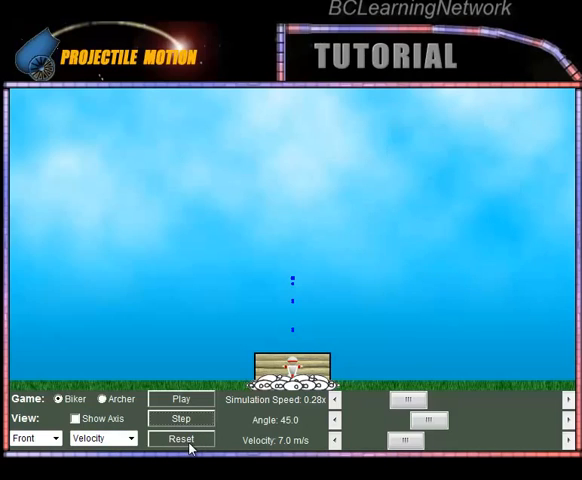
Step: Reset the jump and switch to the Top view showing the 4.94 m/s horizontal velocity arrow
{"action": "left_click", "coordinate": [180, 440]}
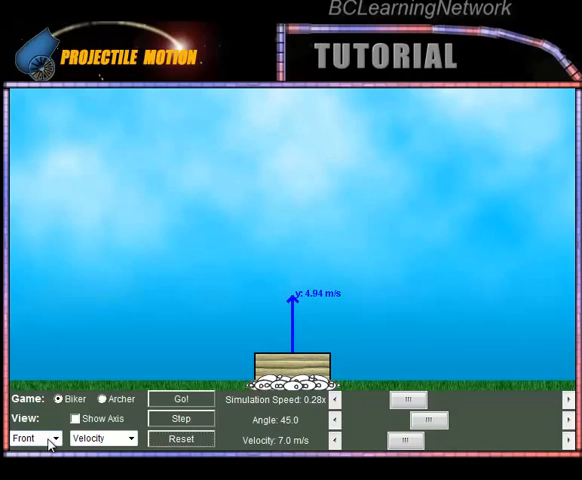
{"action": "left_click", "coordinate": [36, 438]}
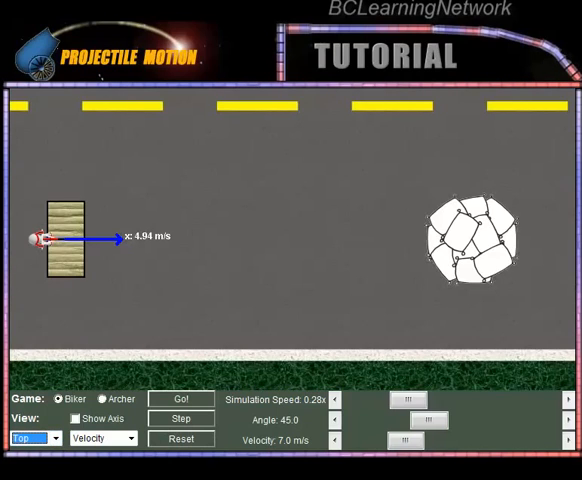
{"action": "left_click", "coordinate": [36, 438]}
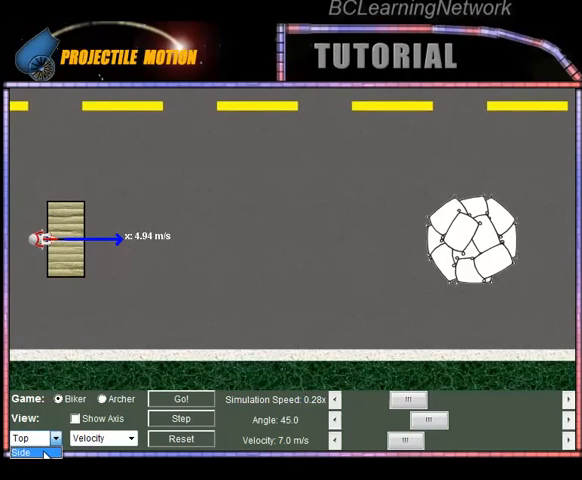
Step: Switch to the Side view showing the launch velocity arrow with its horizontal and vertical components
{"action": "left_click", "coordinate": [36, 438]}
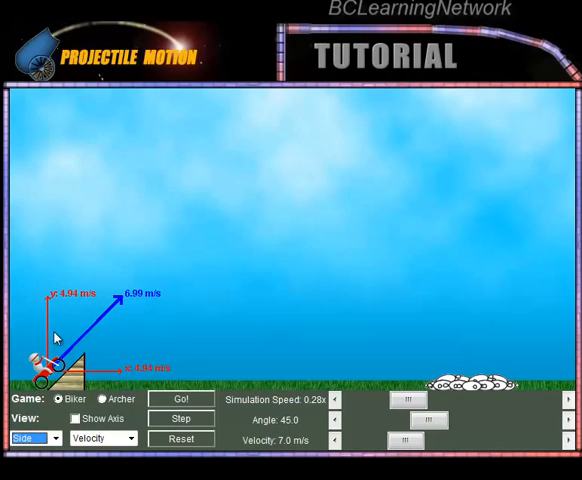
{"action": "mouse_move", "coordinate": [88, 292]}
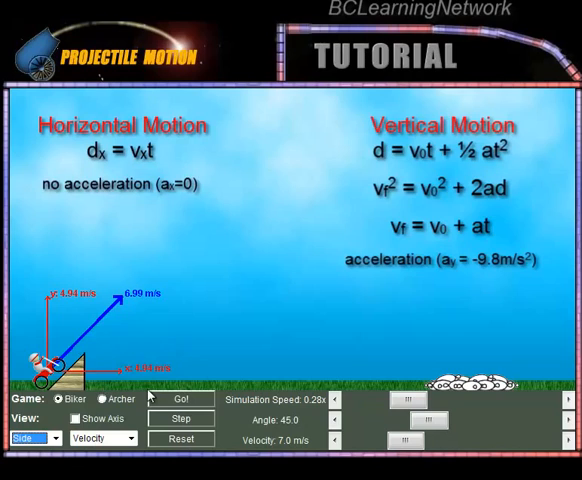
{"action": "mouse_move", "coordinate": [68, 318]}
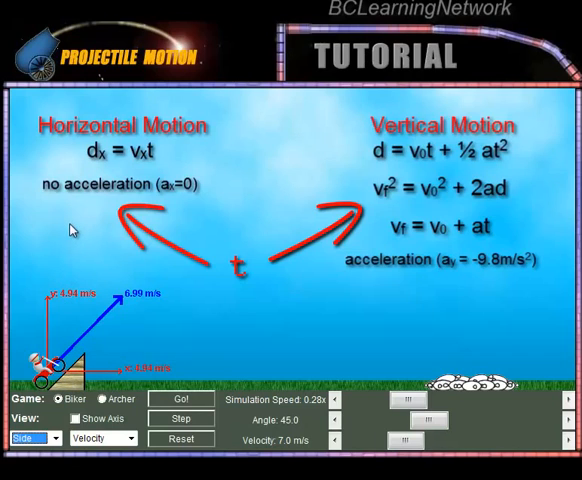
{"action": "mouse_move", "coordinate": [92, 380]}
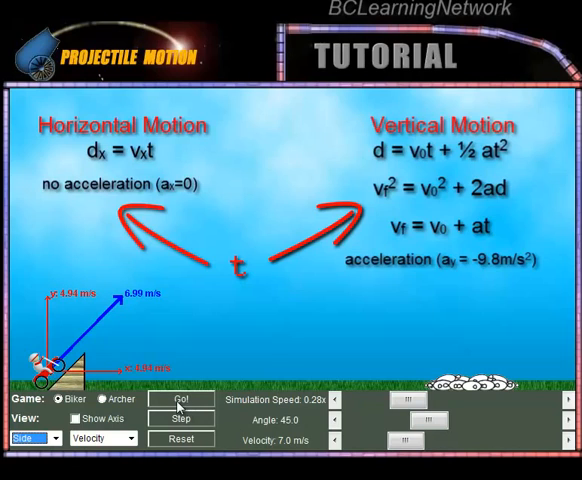
Step: Run the jump with Go!, then reset the biker onto the ramp
{"action": "left_click", "coordinate": [180, 400]}
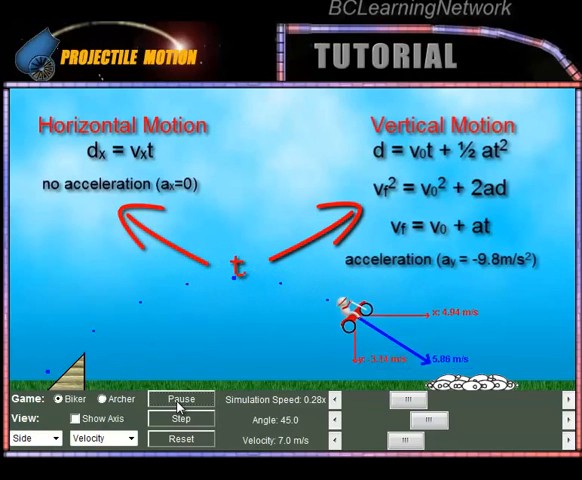
{"action": "left_click", "coordinate": [182, 440]}
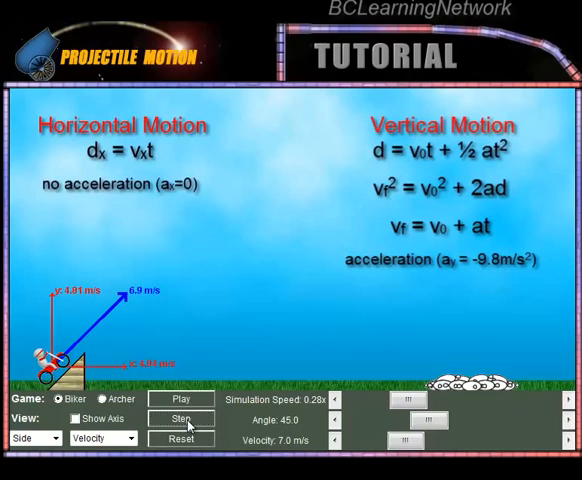
Step: Step the biker frame by frame along the arc, past the peak, until it lands on the far ramp
{"action": "left_click", "coordinate": [180, 420]}
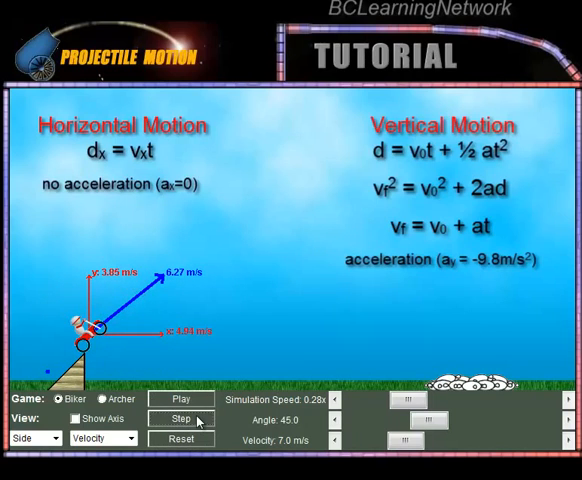
{"action": "left_click", "coordinate": [180, 418]}
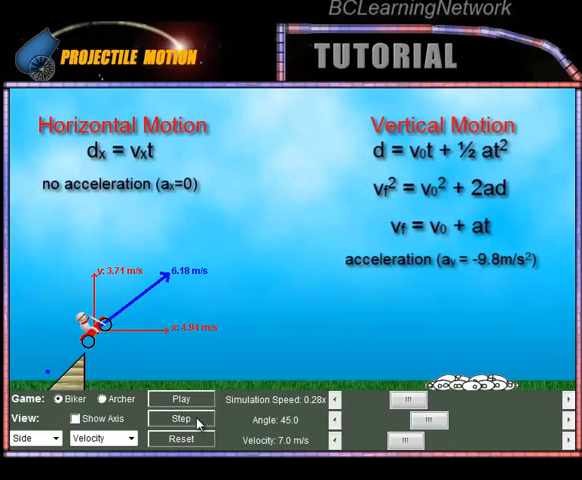
{"action": "left_click", "coordinate": [180, 418]}
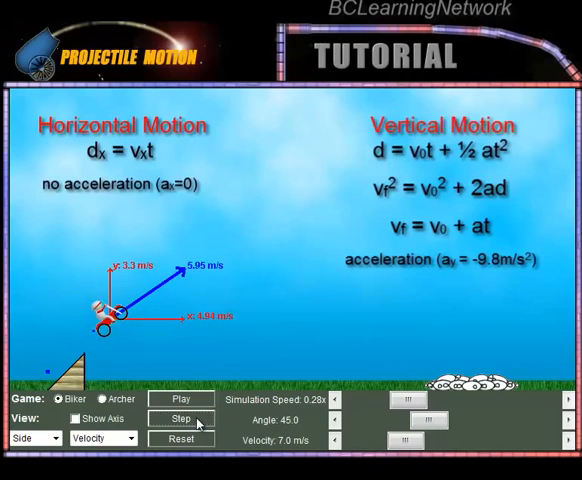
{"action": "left_click", "coordinate": [182, 420]}
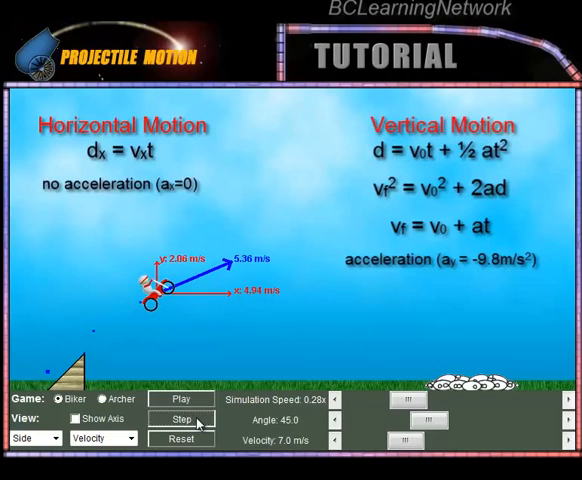
{"action": "left_click", "coordinate": [182, 418]}
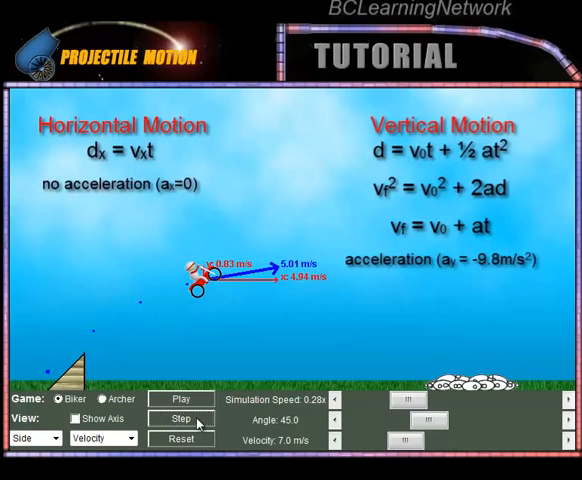
{"action": "left_click", "coordinate": [180, 418]}
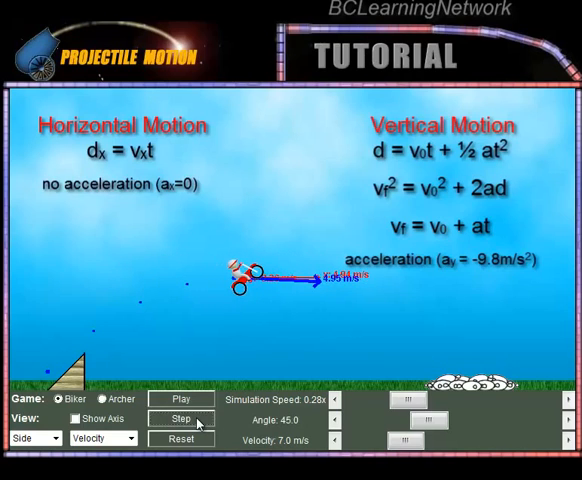
{"action": "left_click", "coordinate": [180, 418]}
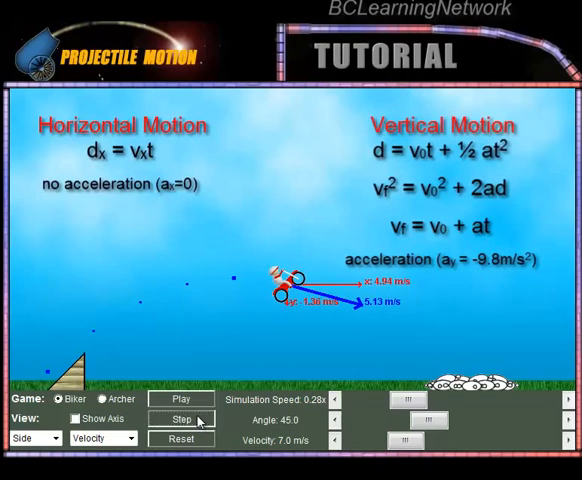
{"action": "left_click", "coordinate": [184, 418]}
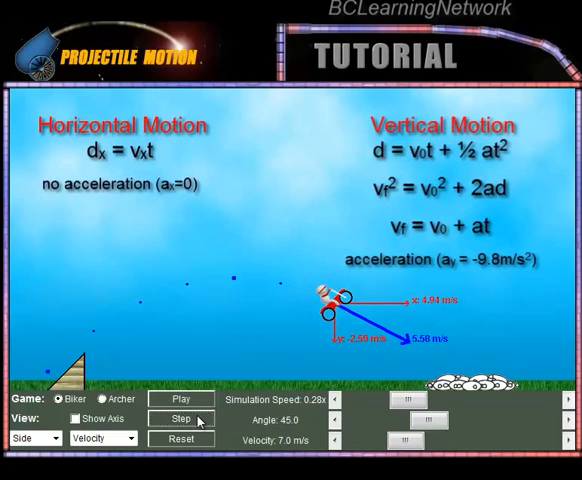
{"action": "left_click", "coordinate": [180, 418]}
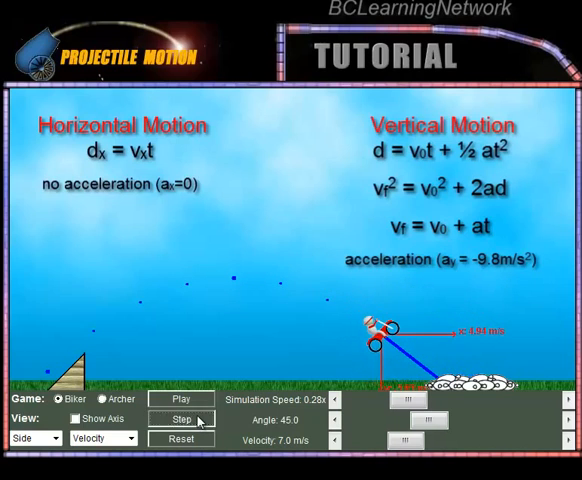
{"action": "left_click", "coordinate": [182, 418]}
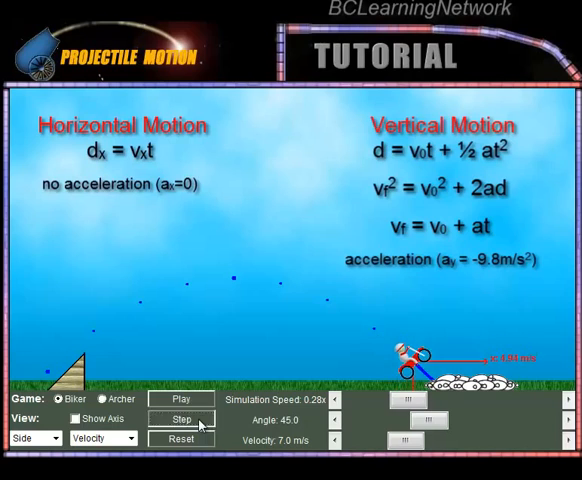
{"action": "left_click", "coordinate": [184, 418]}
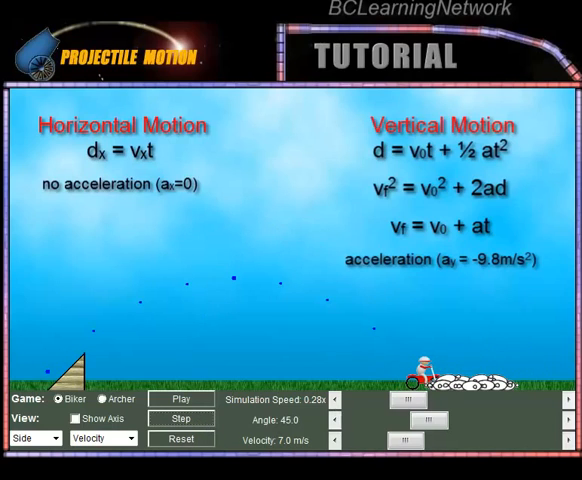
{"action": "mouse_move", "coordinate": [208, 164]}
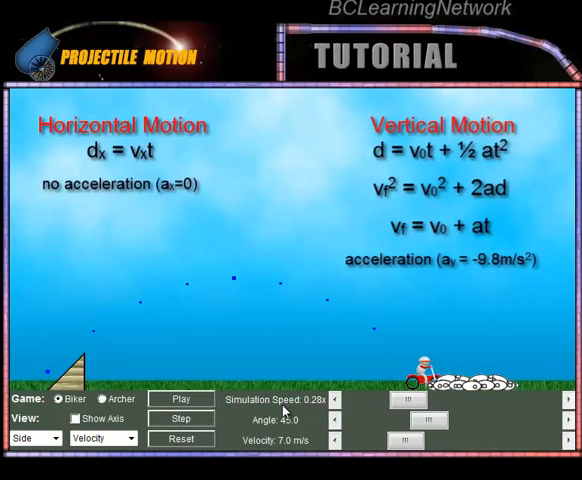
{"action": "mouse_move", "coordinate": [284, 410]}
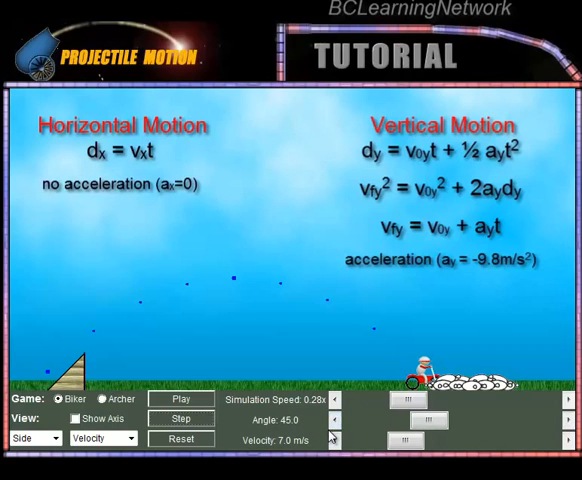
{"action": "mouse_move", "coordinate": [332, 436]}
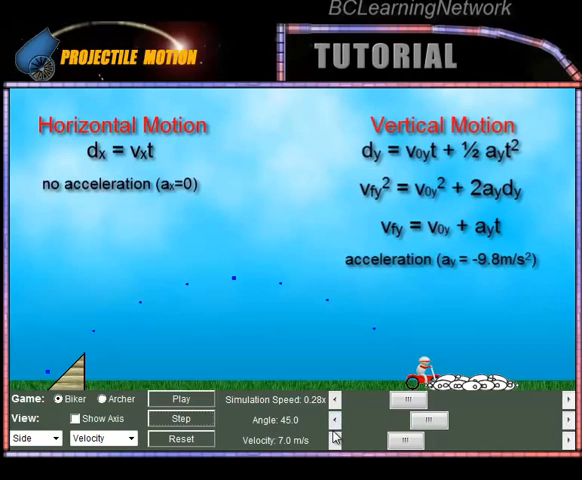